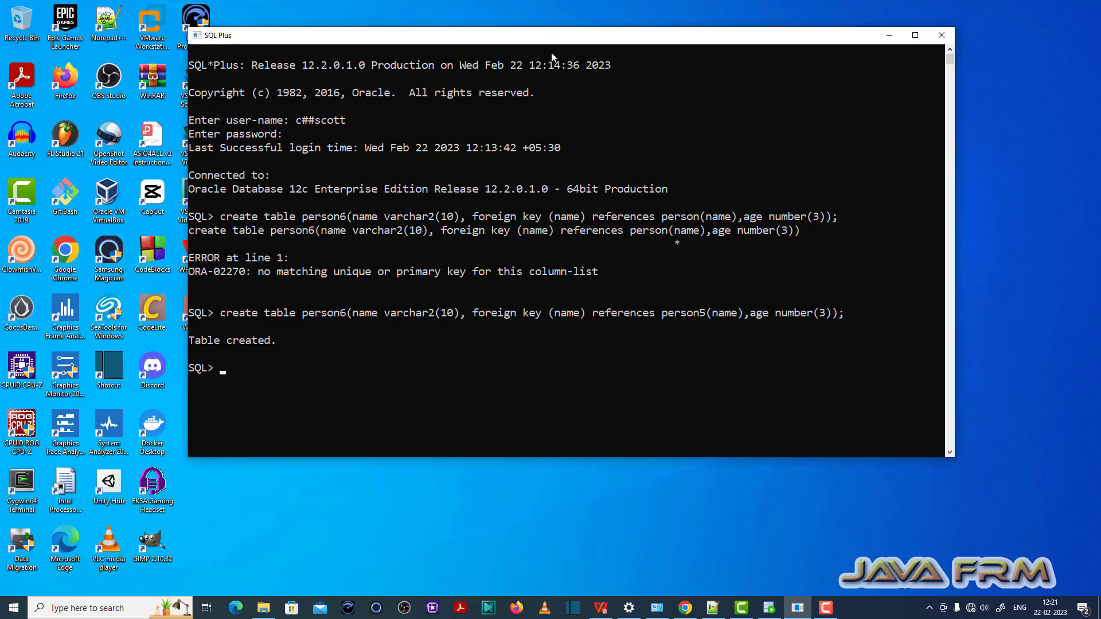
mouse_move(435, 386)
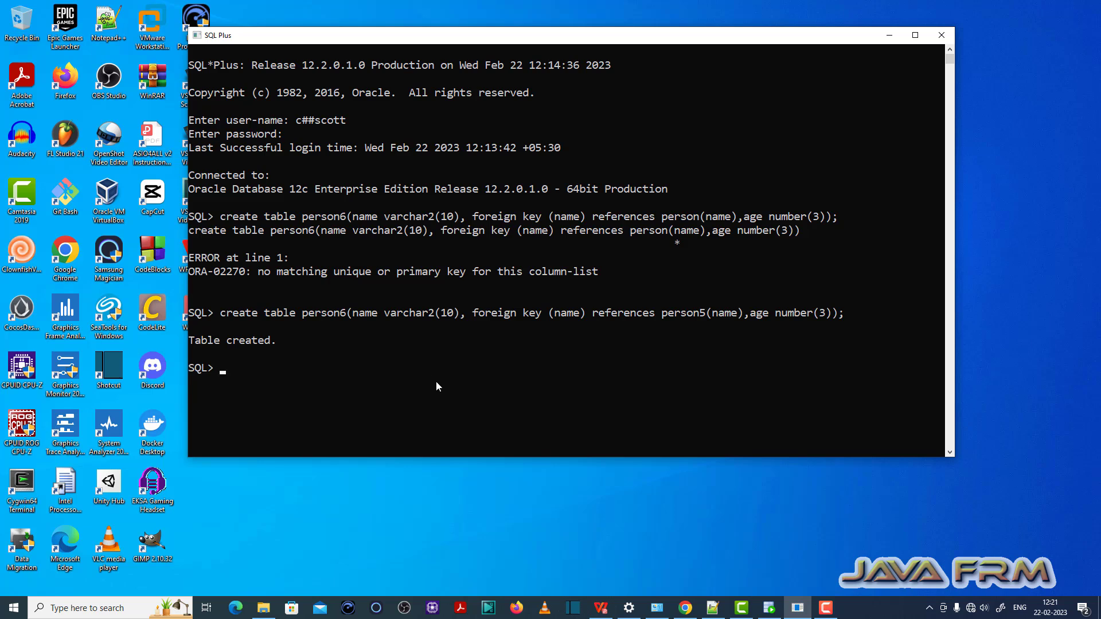
mouse_move(480, 386)
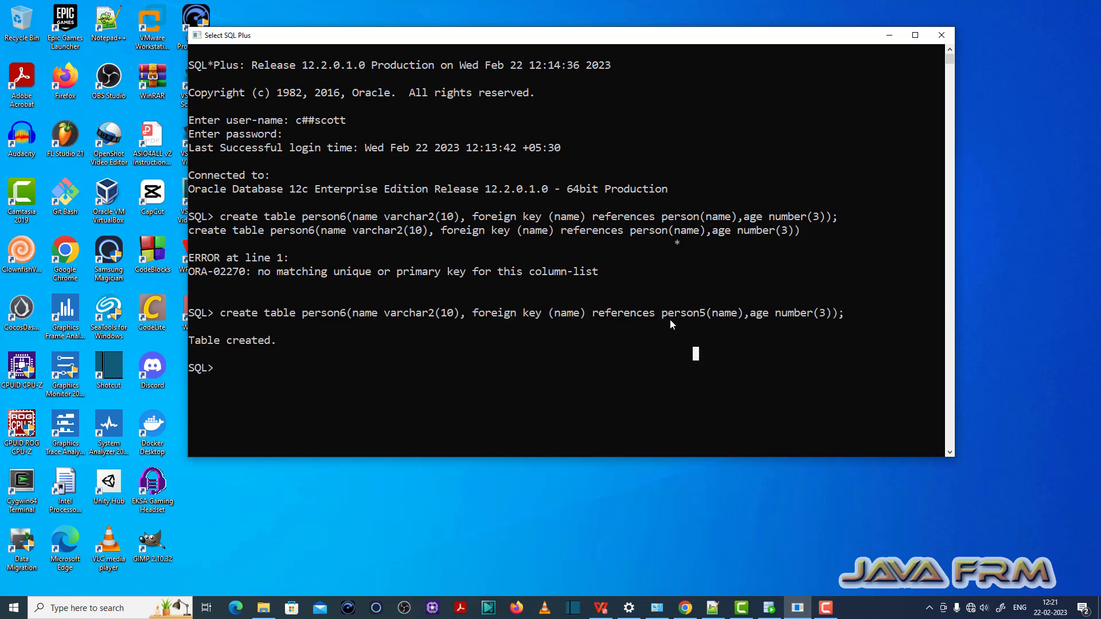
Step: Query all rows of person5, showing ram 23, javafrm2 21 and javafrm 24
double_click(679, 312)
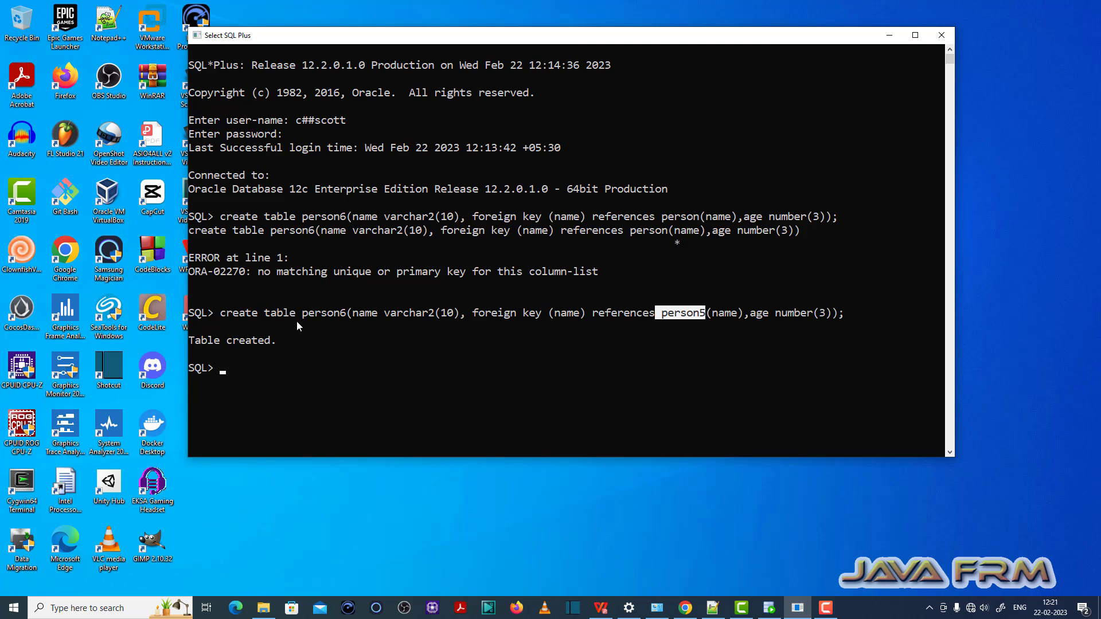
mouse_move(532, 379)
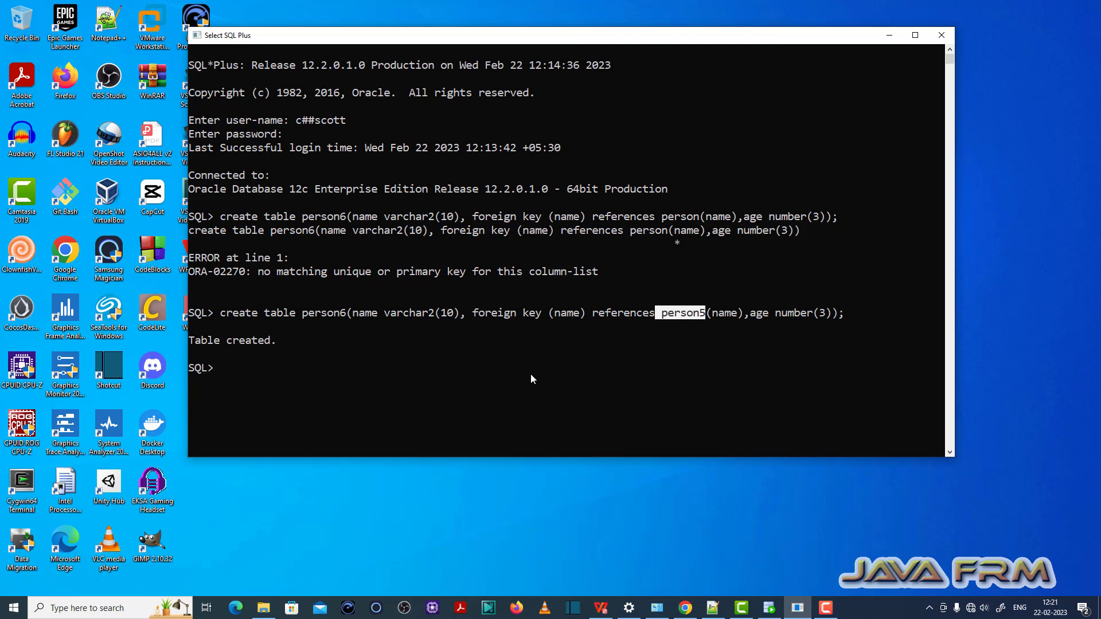
type("select * f")
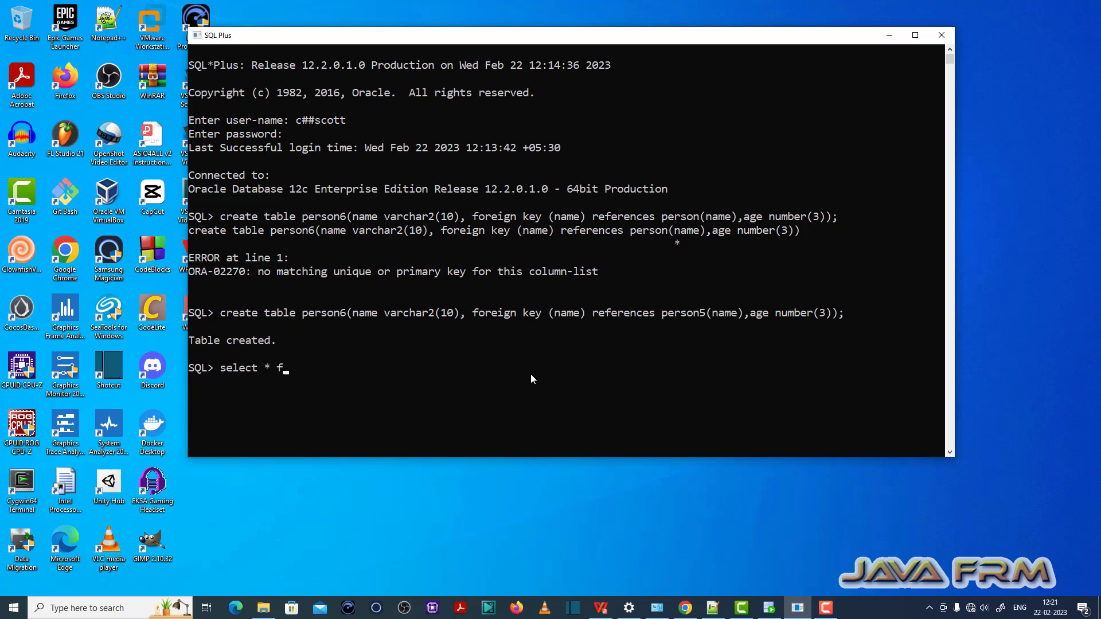
type("rom person5;")
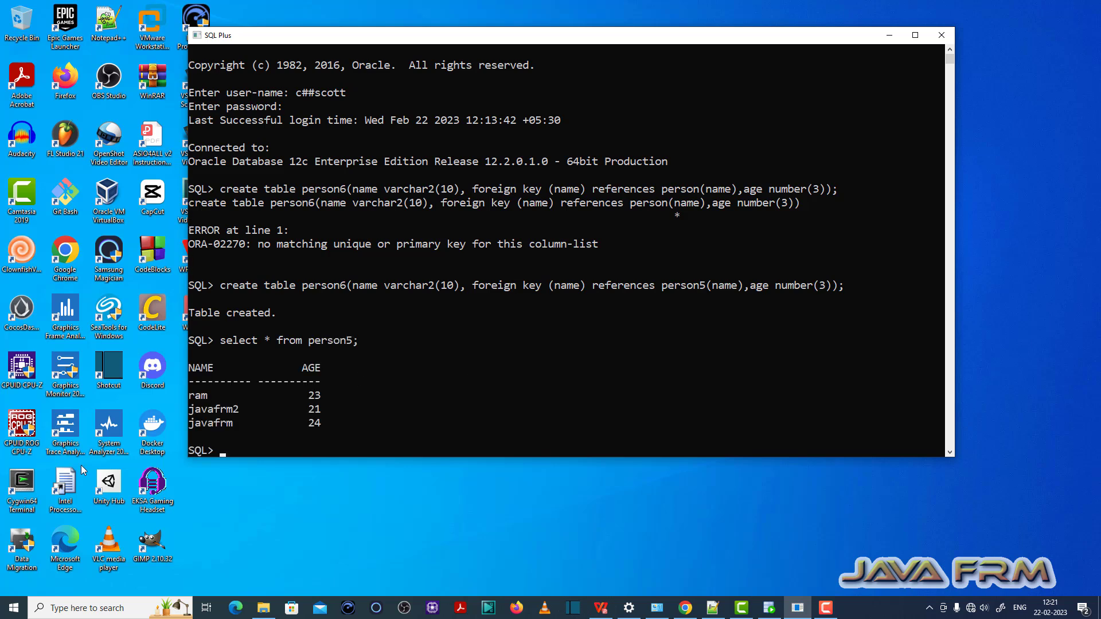
left_click(199, 395)
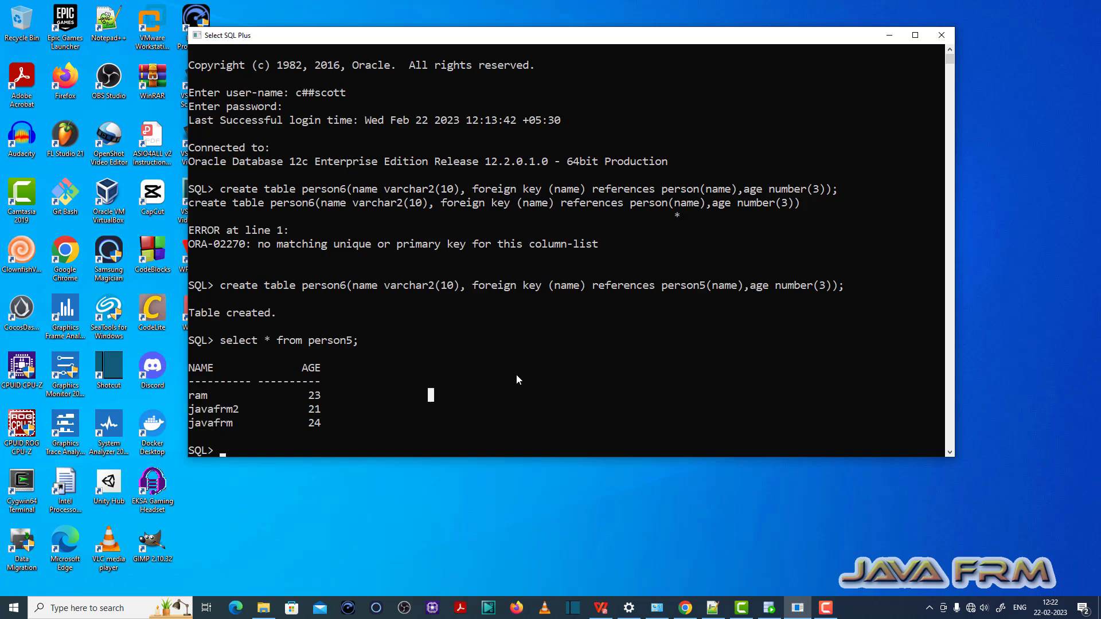
Step: Begin an insert statement into person6
type("is")
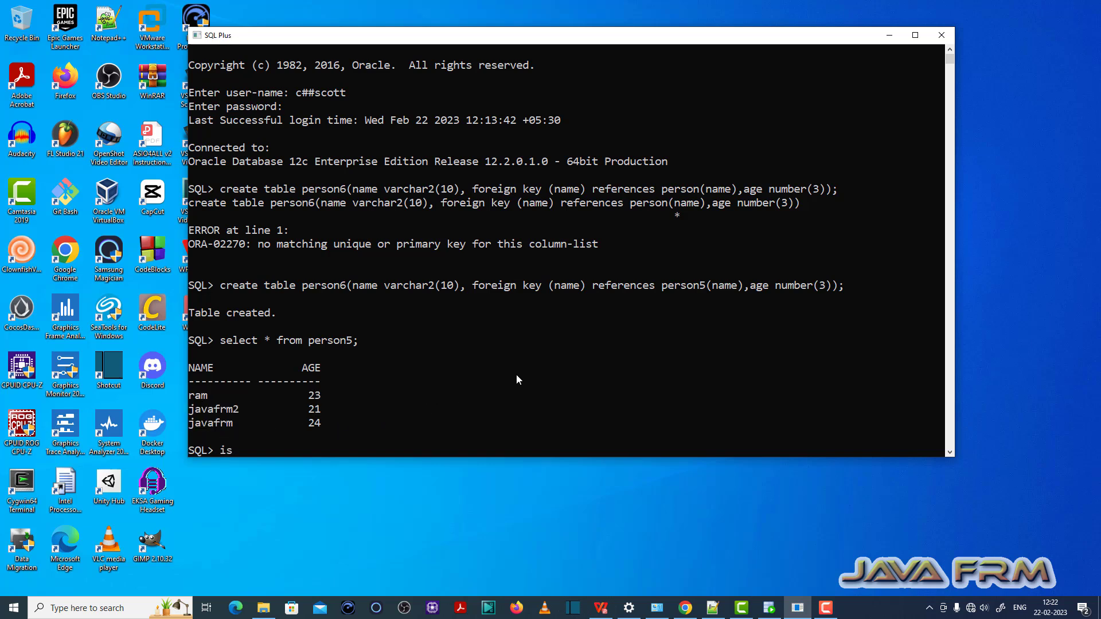
type("nsert into p")
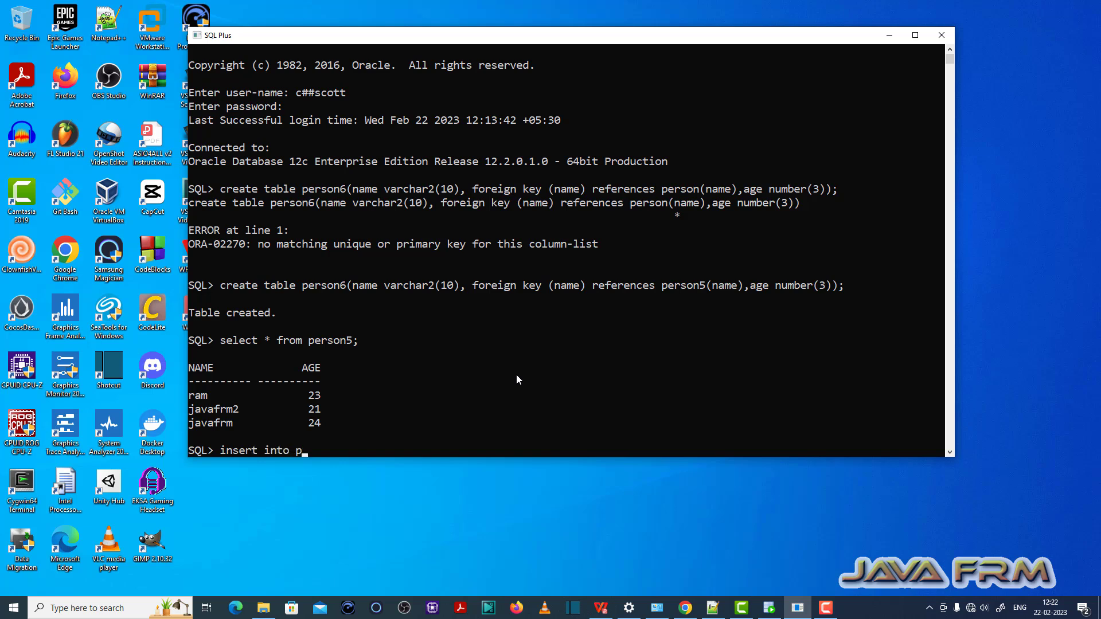
type("erson6")
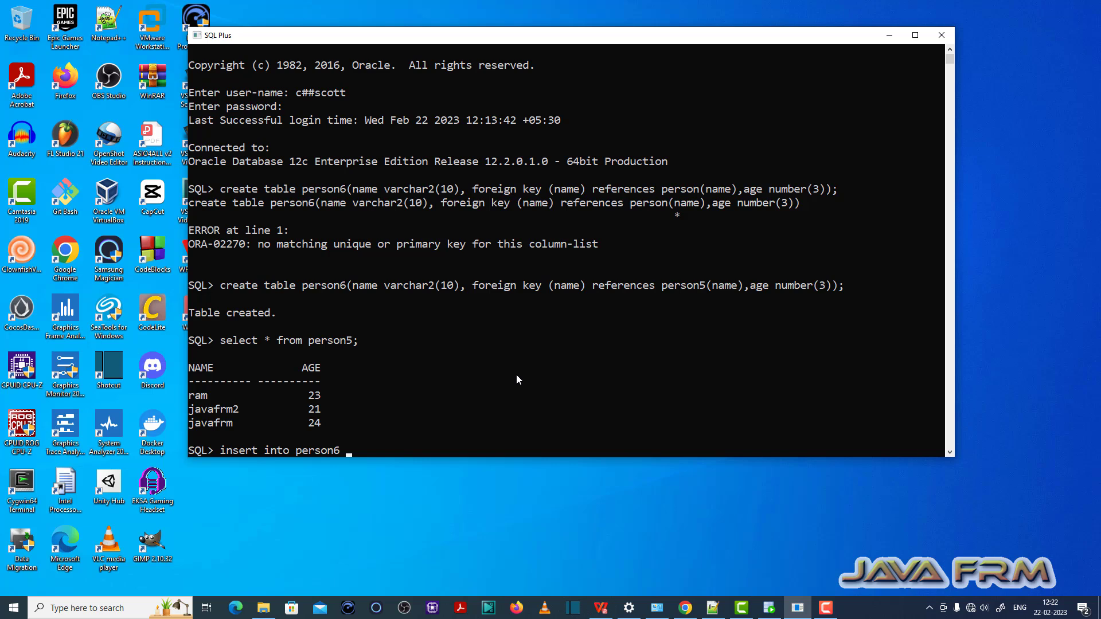
type("values")
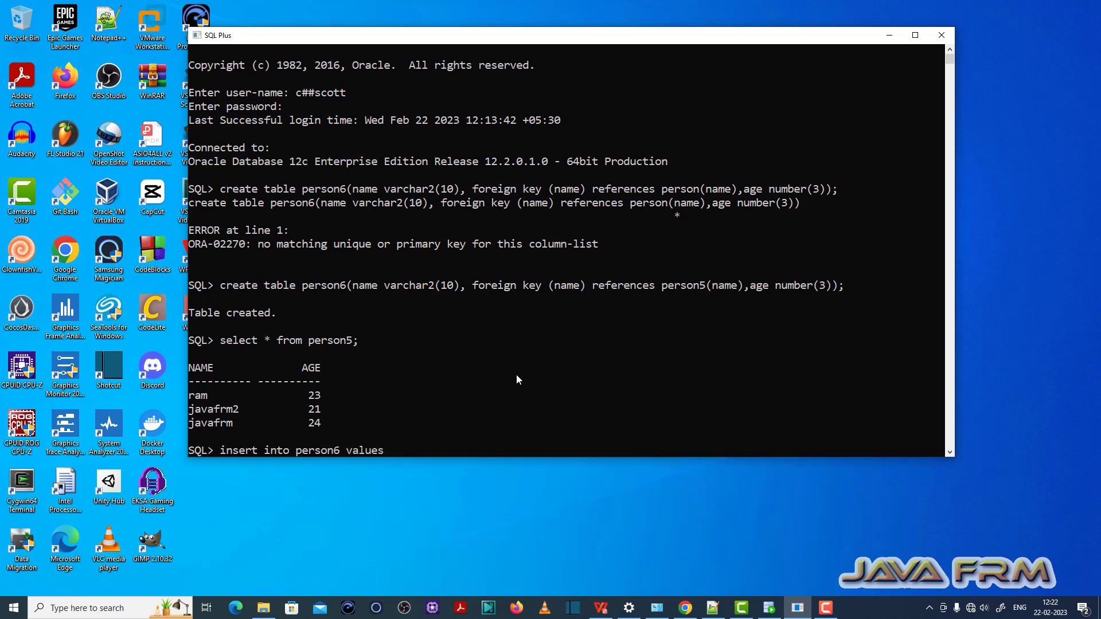
Step: Enter the values 'javafrm3' and 25 for the person6 insert
type("(")
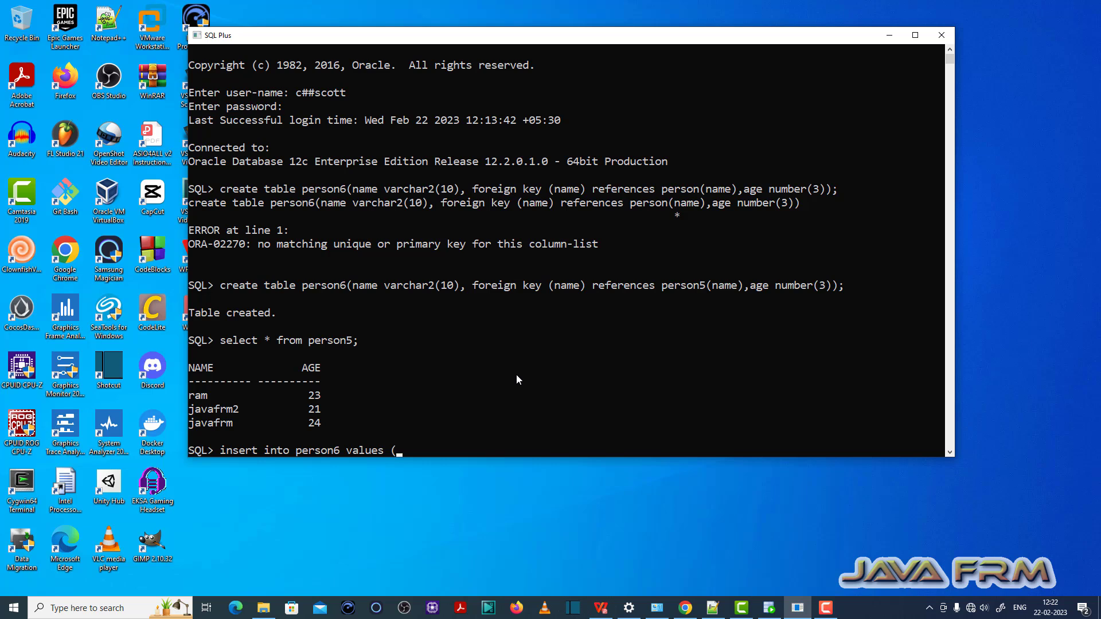
type("'javafrm")
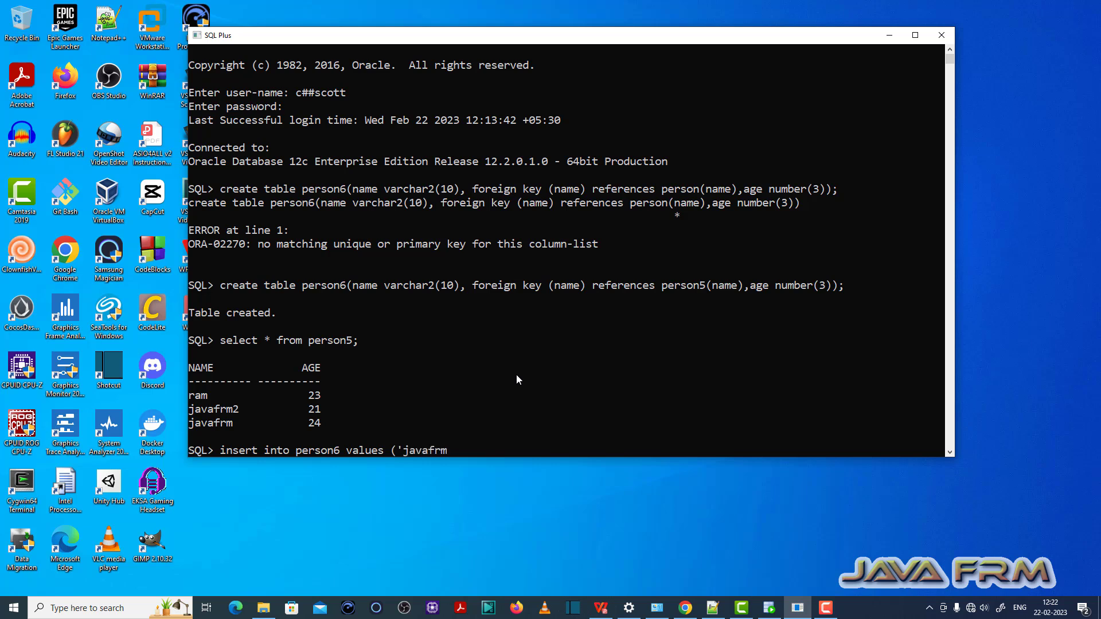
type("3,")
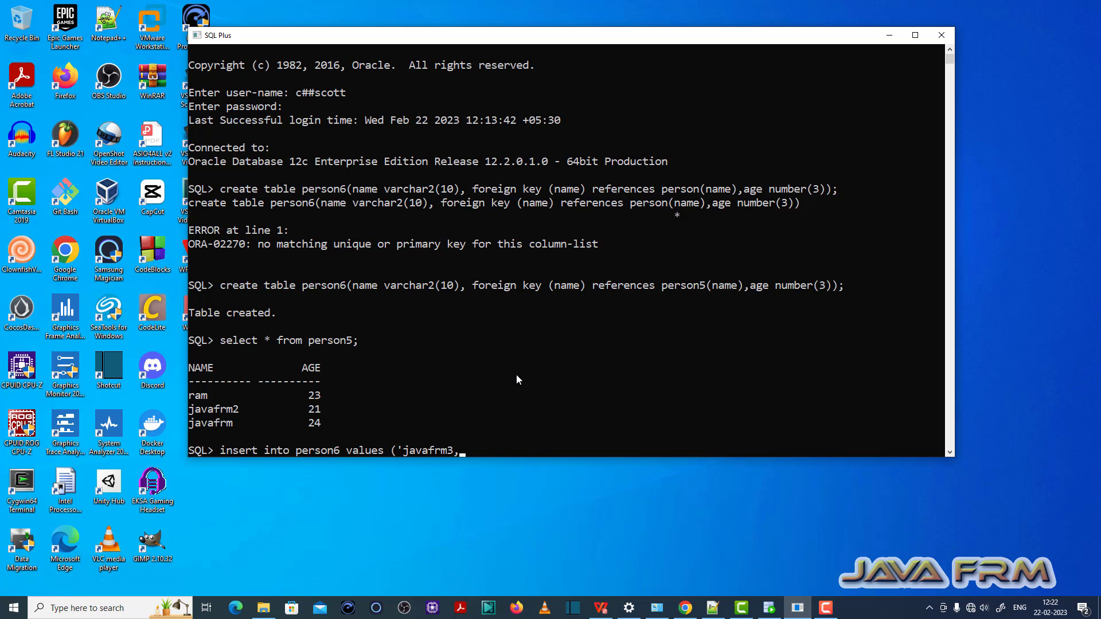
type("',")
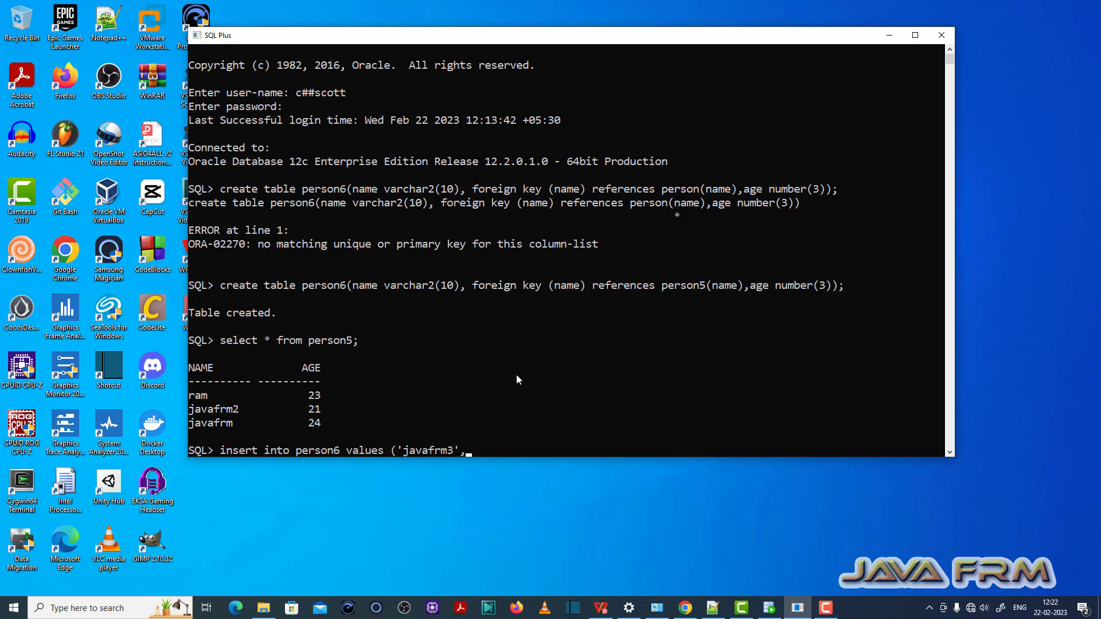
type(",25);")
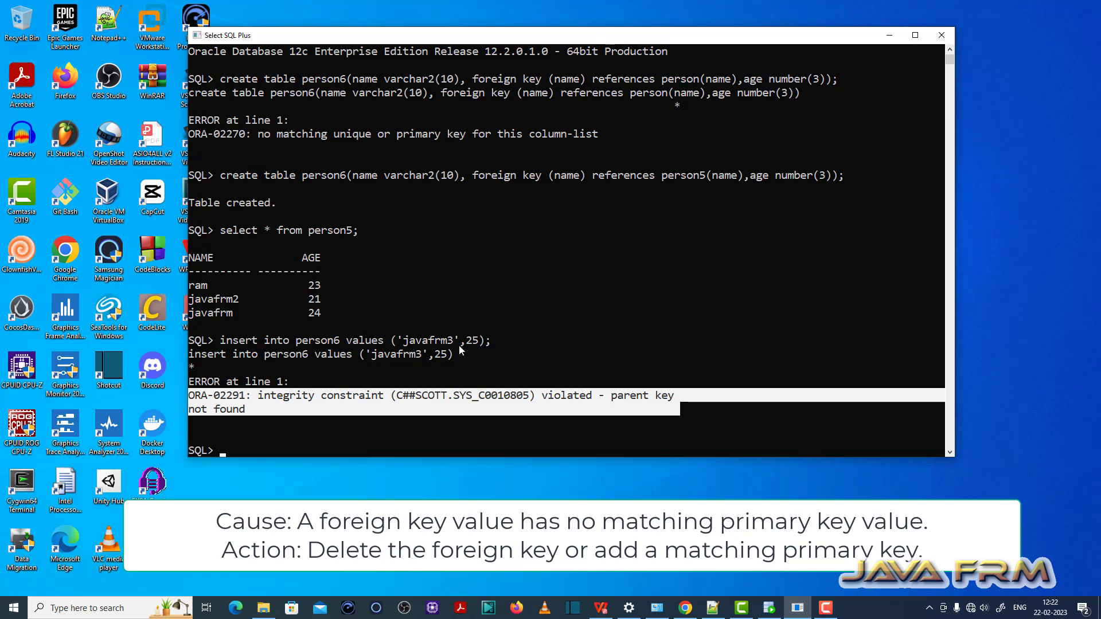
mouse_move(307, 344)
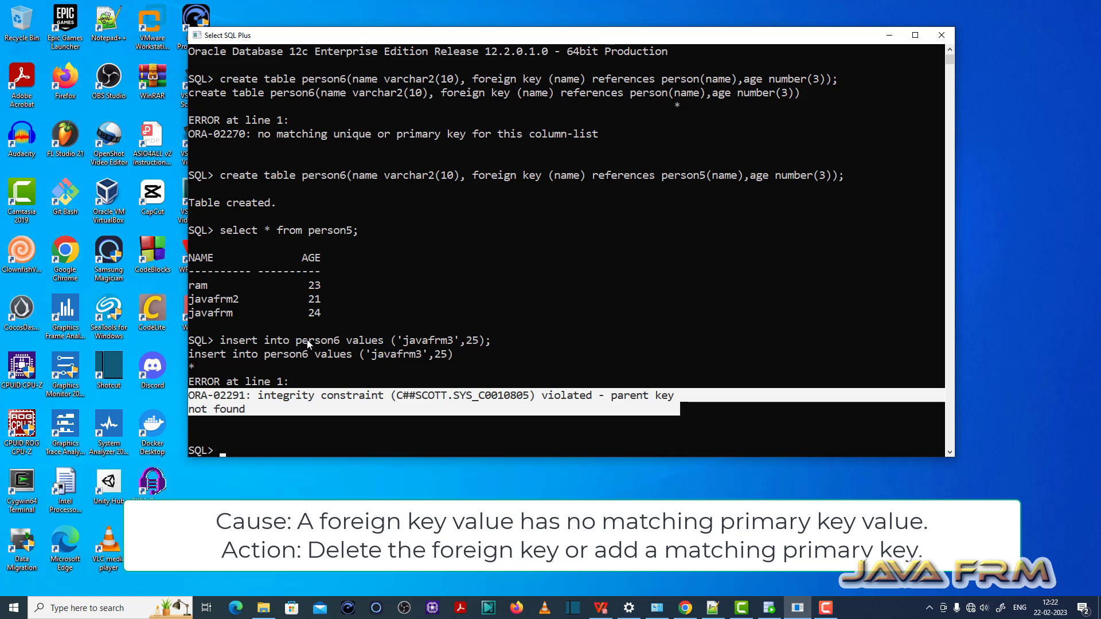
Step: Highlight person6 in the failed insert and re-enter insert ('javafrm3', 25)
double_click(318, 341)
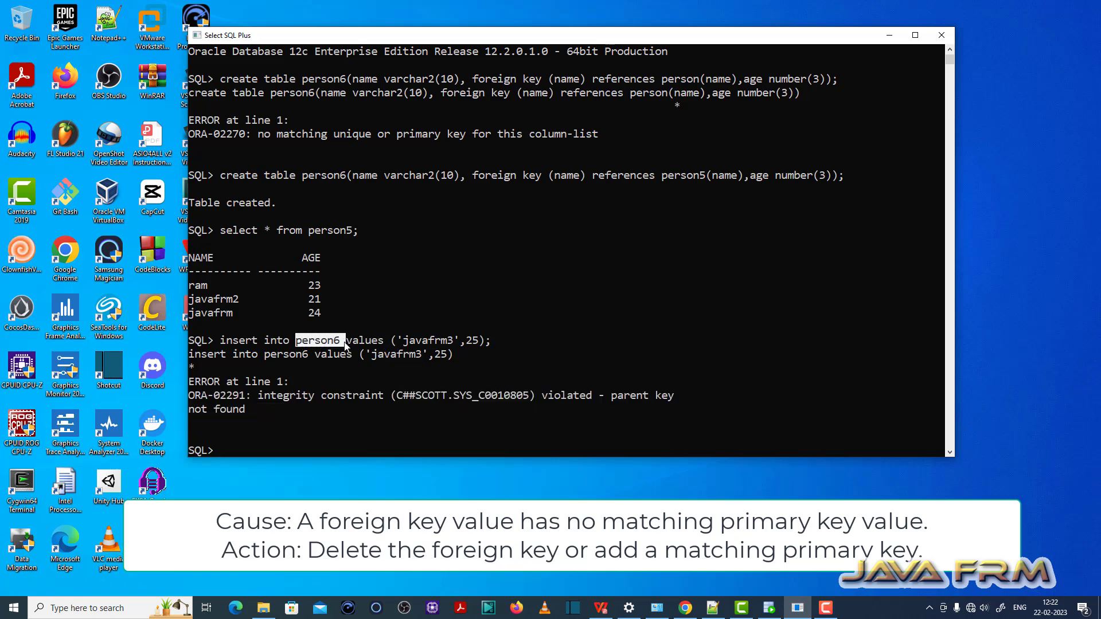
mouse_move(357, 369)
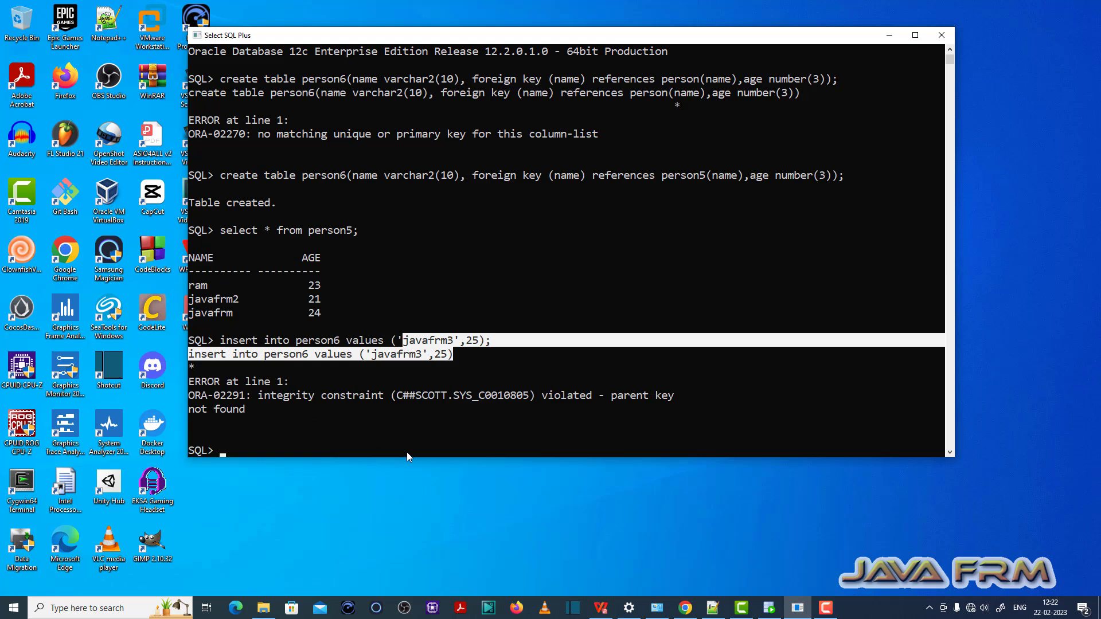
type("insert into person6 values ('javafrm3',25);")
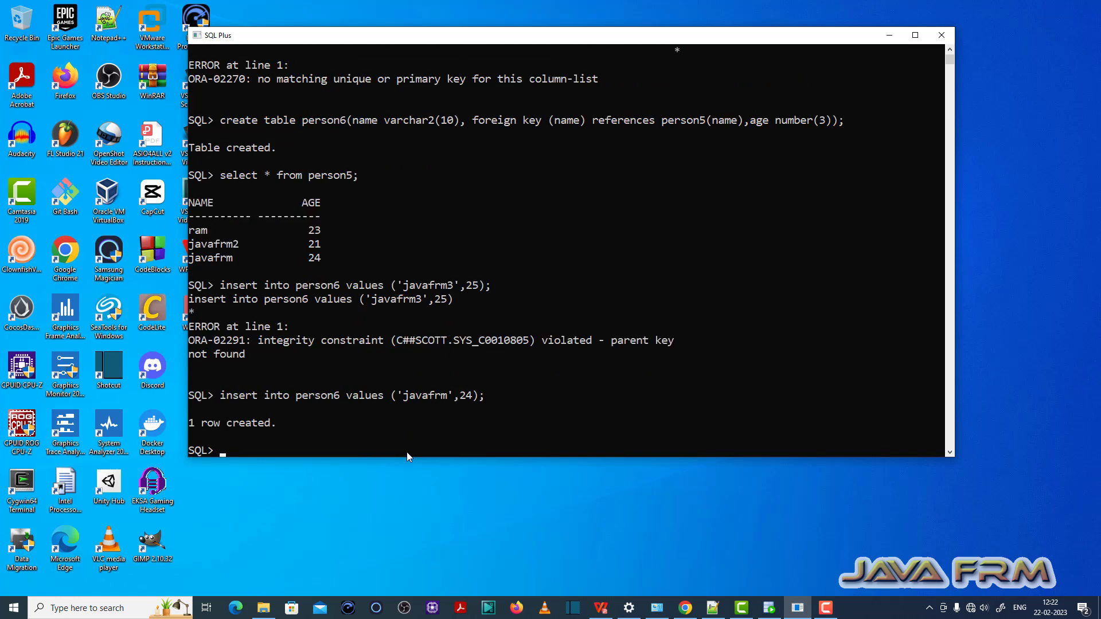
mouse_move(346, 422)
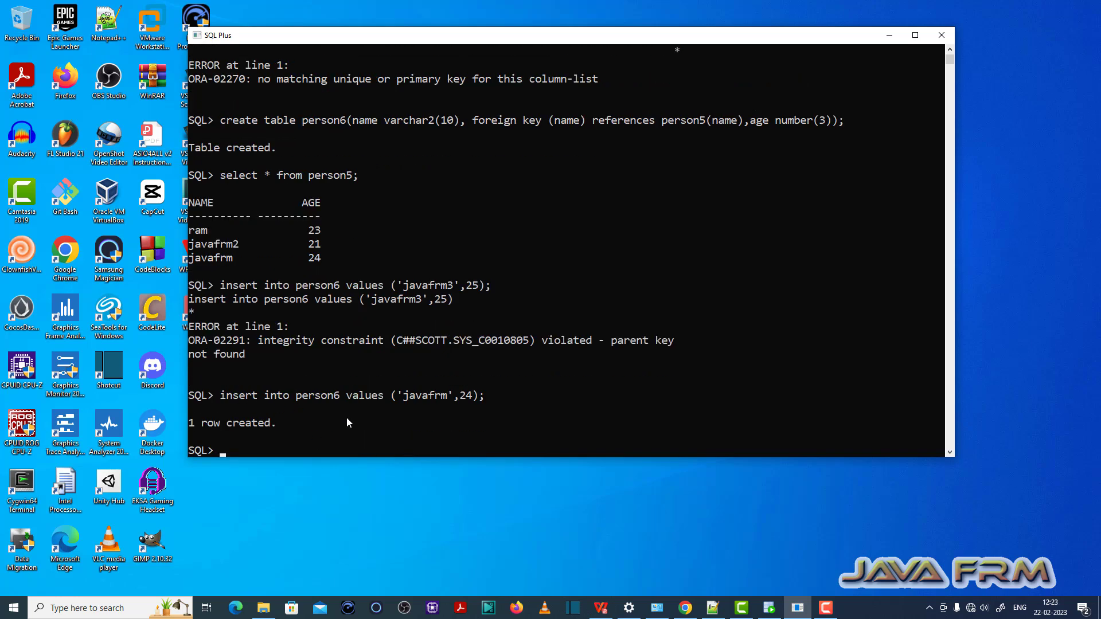
mouse_move(447, 405)
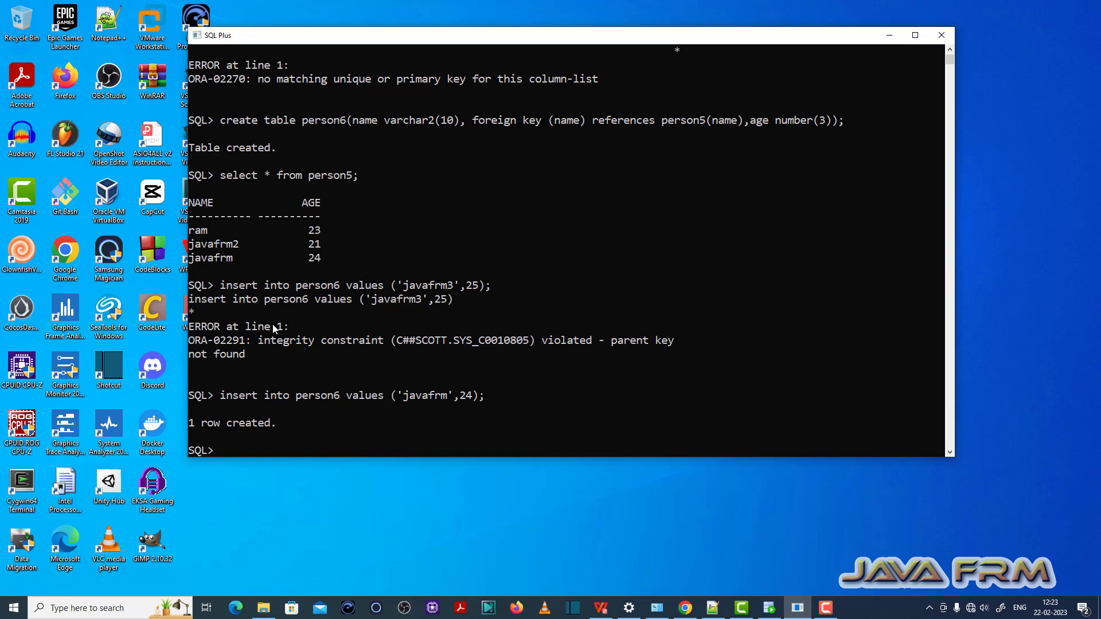
mouse_move(567, 396)
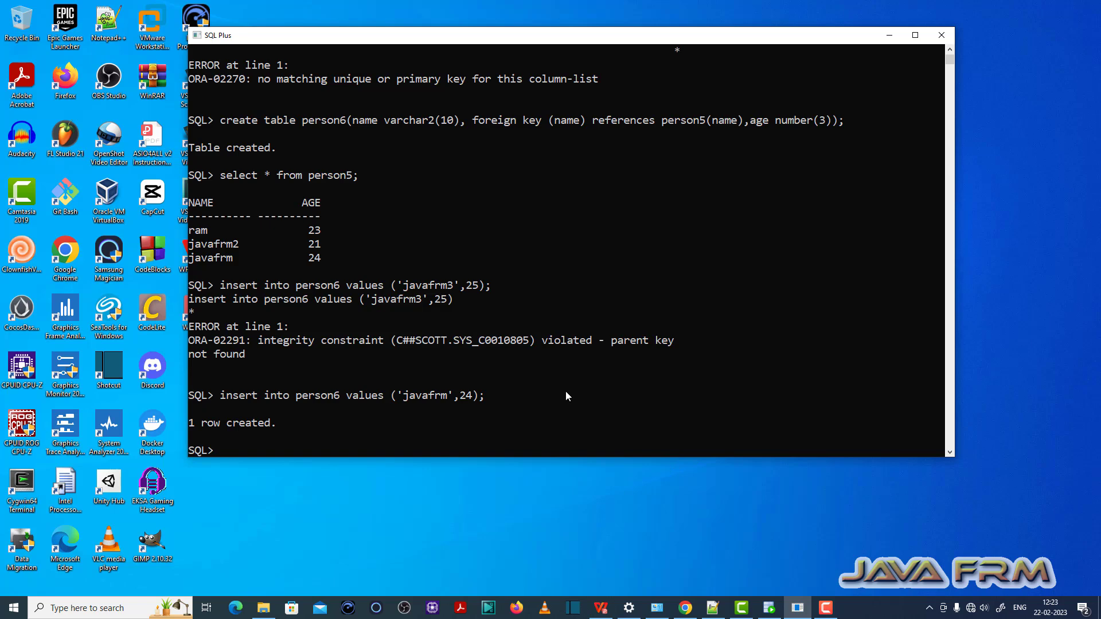
mouse_move(848, 600)
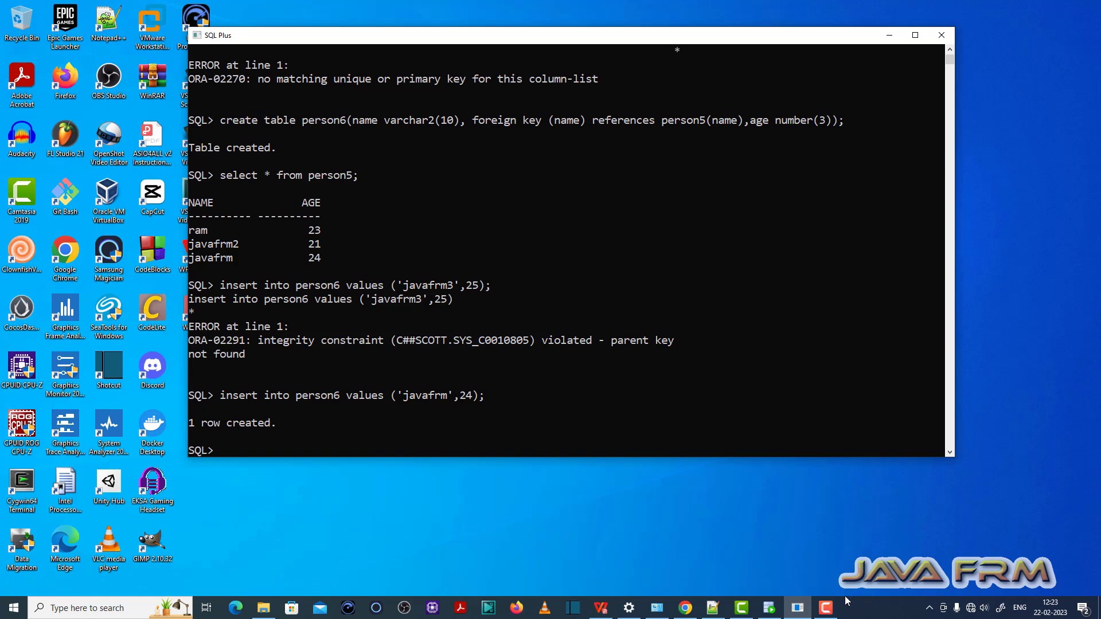